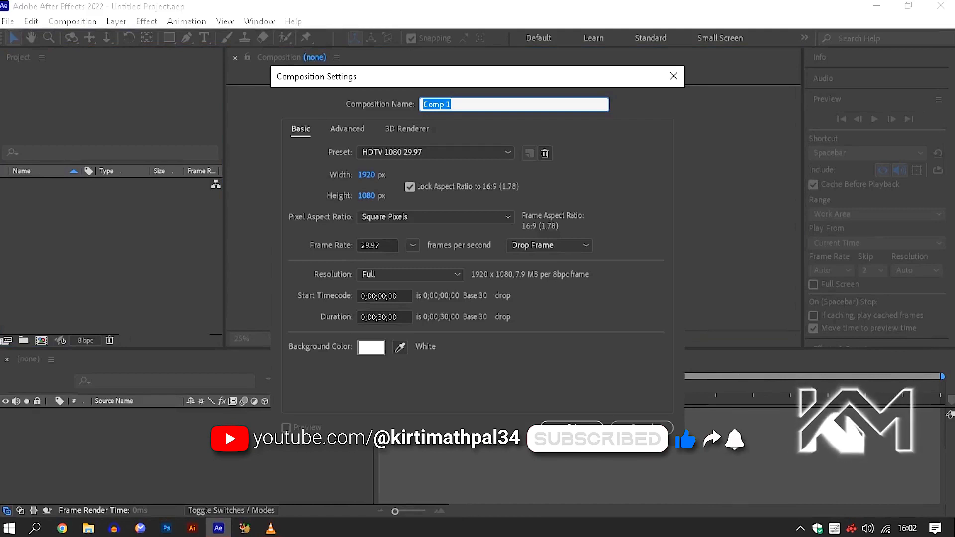
Step: Set Comp 1's background colour to pure white (FFFFFF)
click(370, 347)
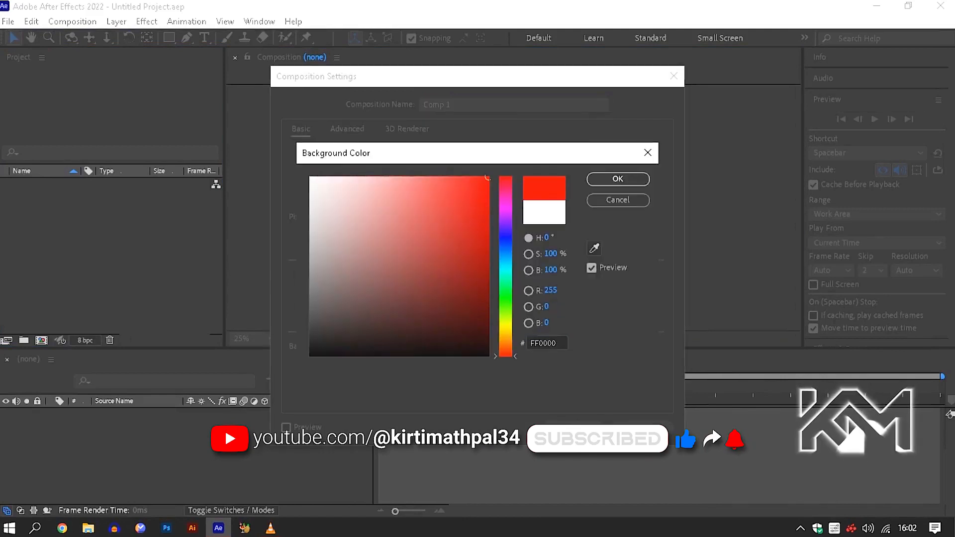
click(310, 177)
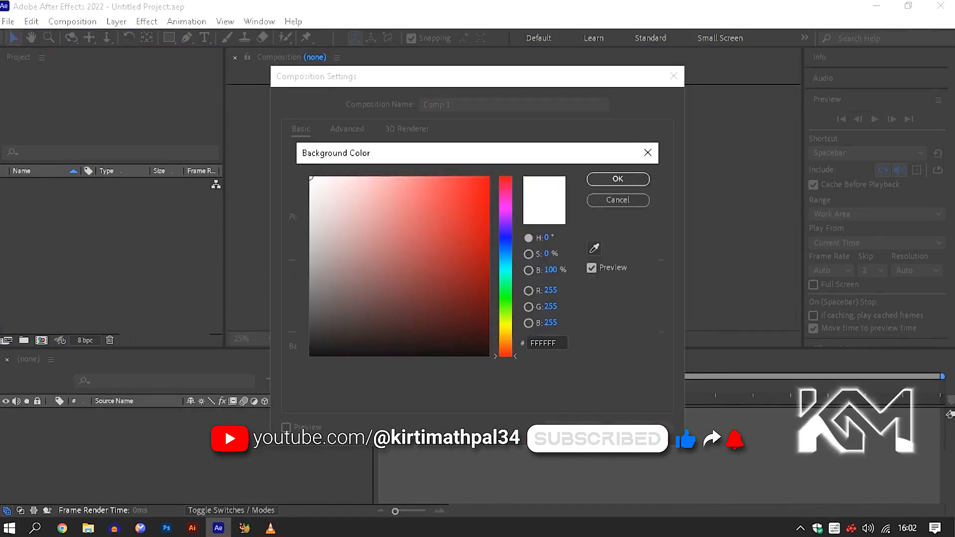
click(617, 178)
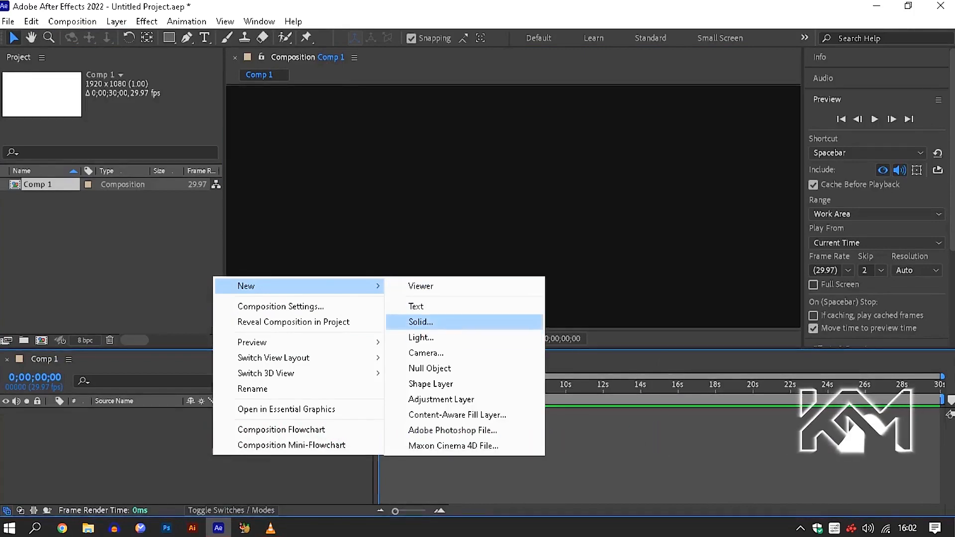
Step: Add a comp-sized solid to Comp 1 coloured pure red (FF0000)
click(419, 322)
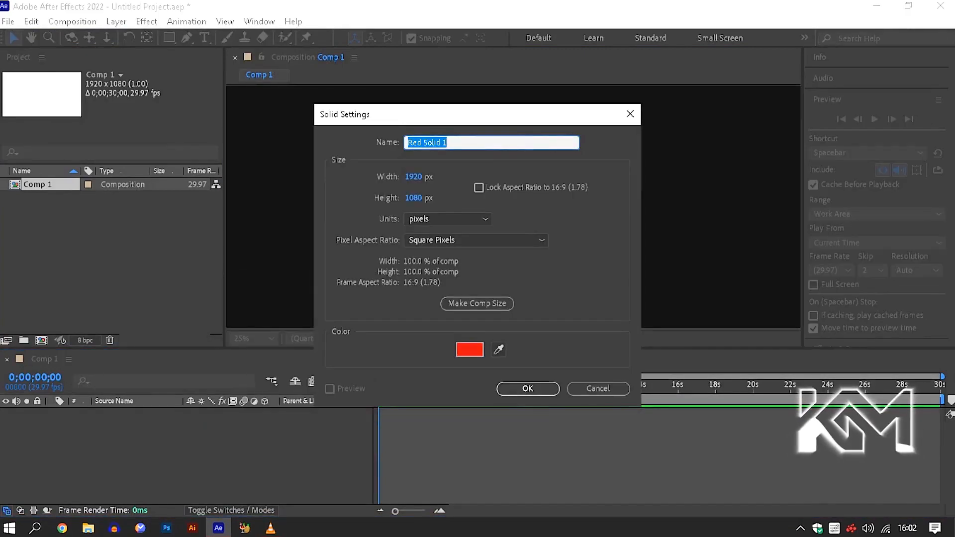
click(468, 349)
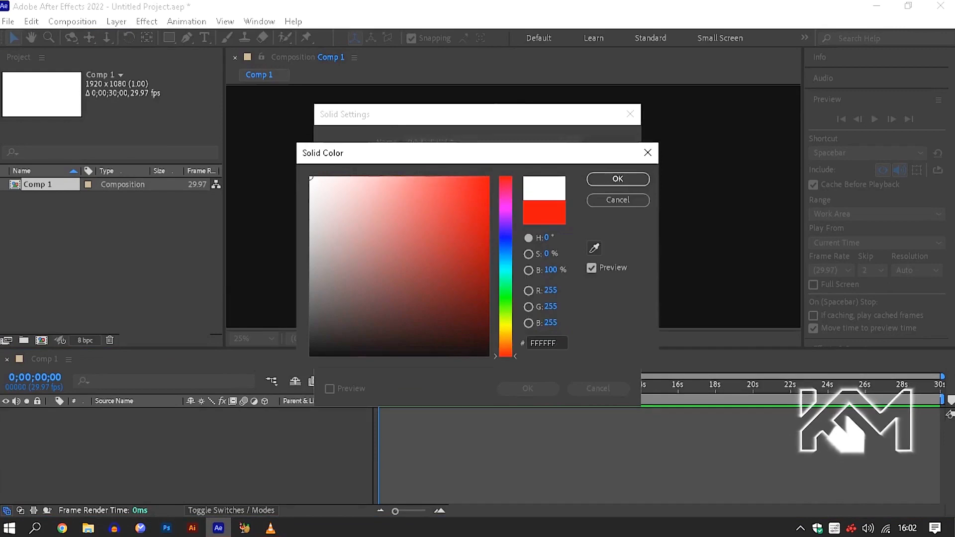
click(485, 177)
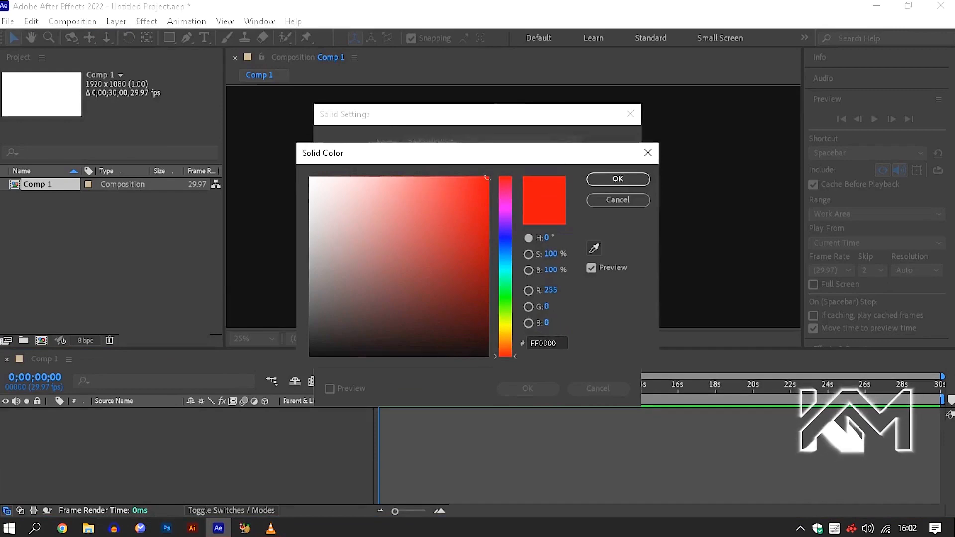
click(616, 179)
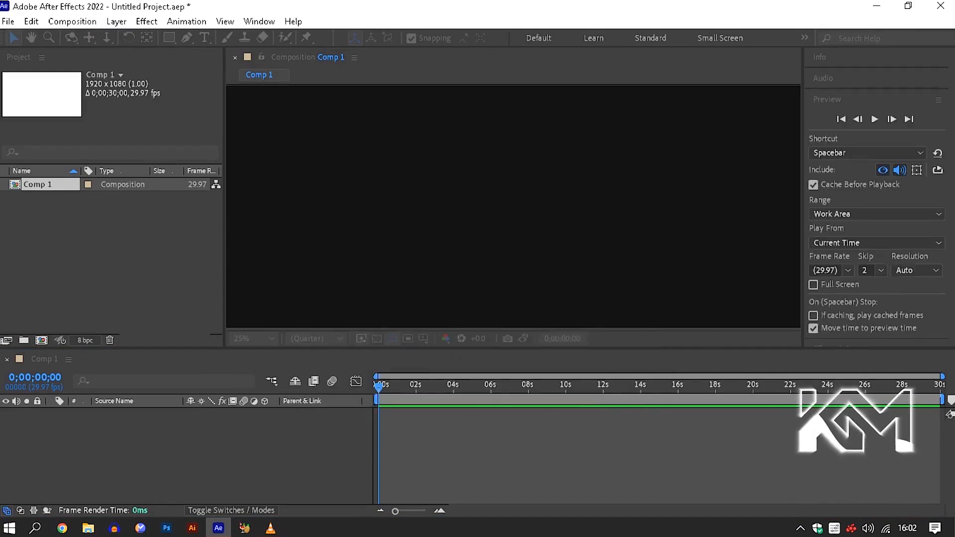
Step: Start a new project and import image.jpg from the Desktop into a new composition
click(8, 22)
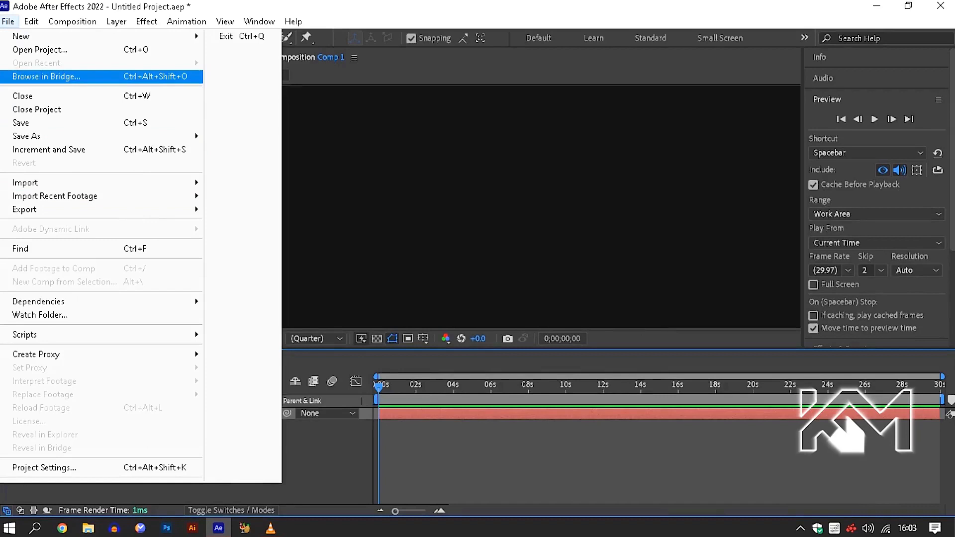
mouse_move(21, 36)
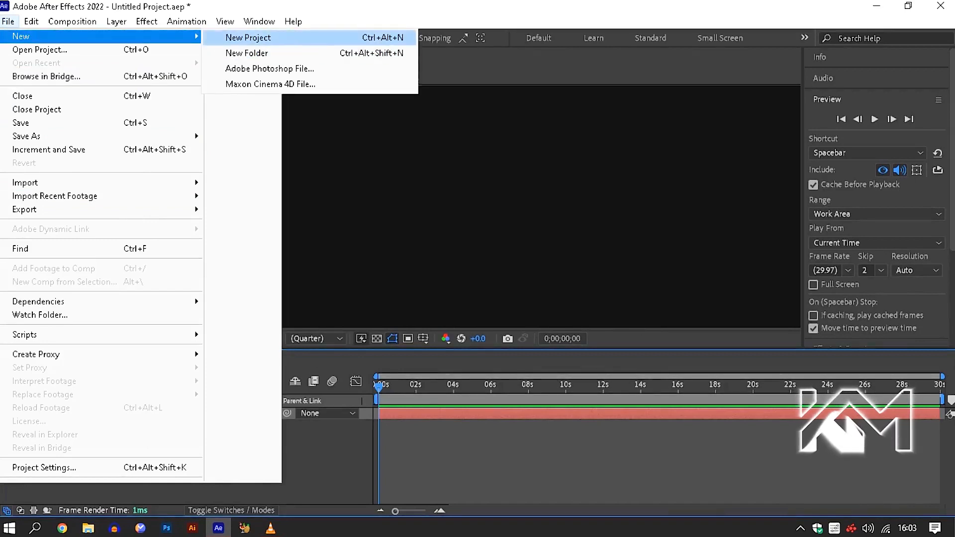
click(247, 38)
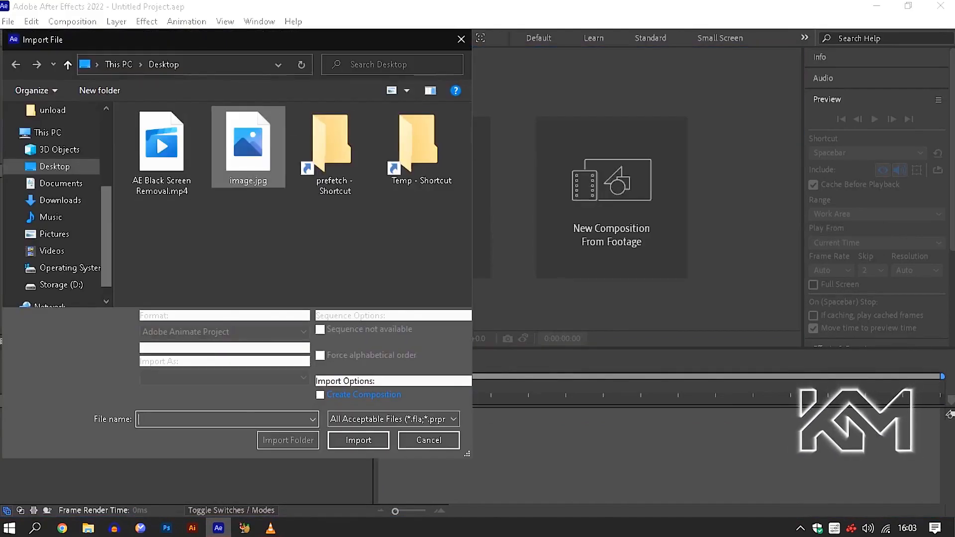
click(247, 143)
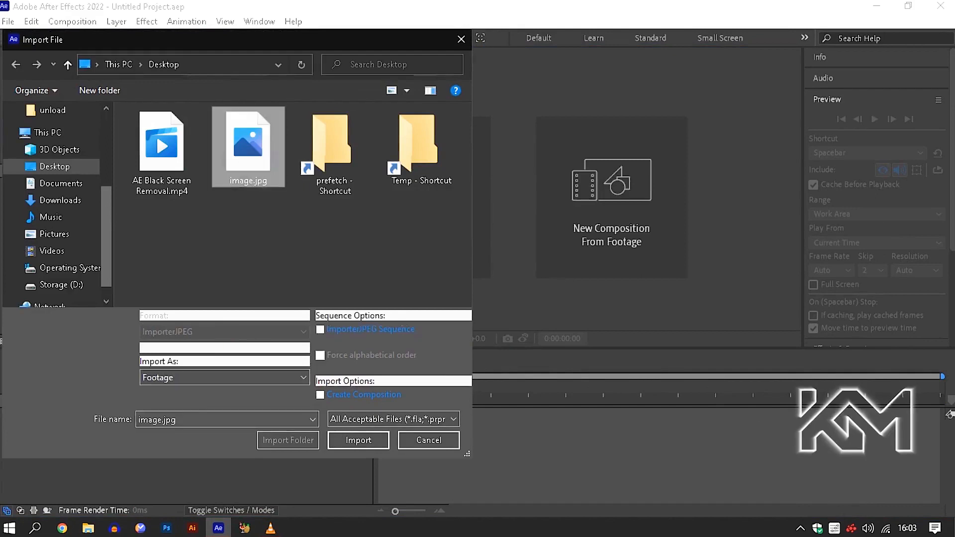
click(358, 440)
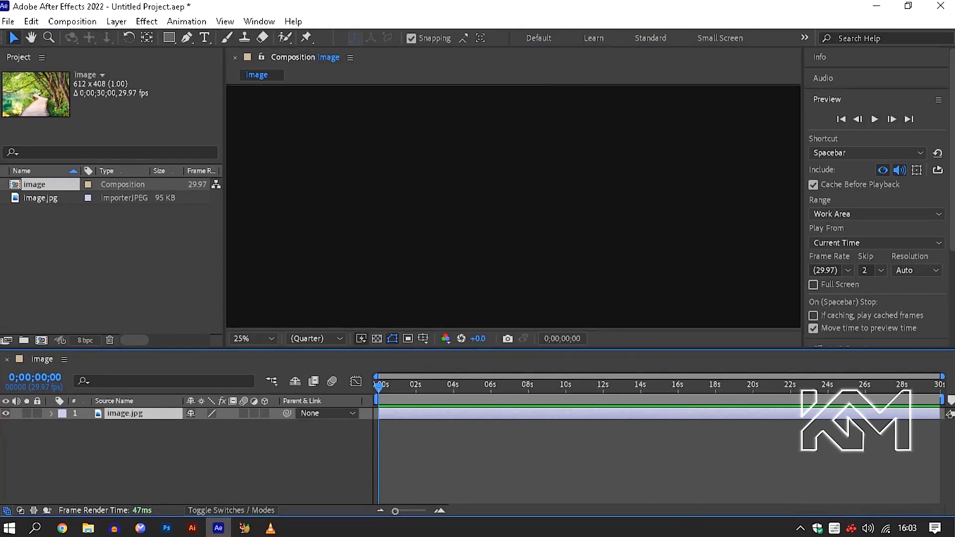
click(413, 385)
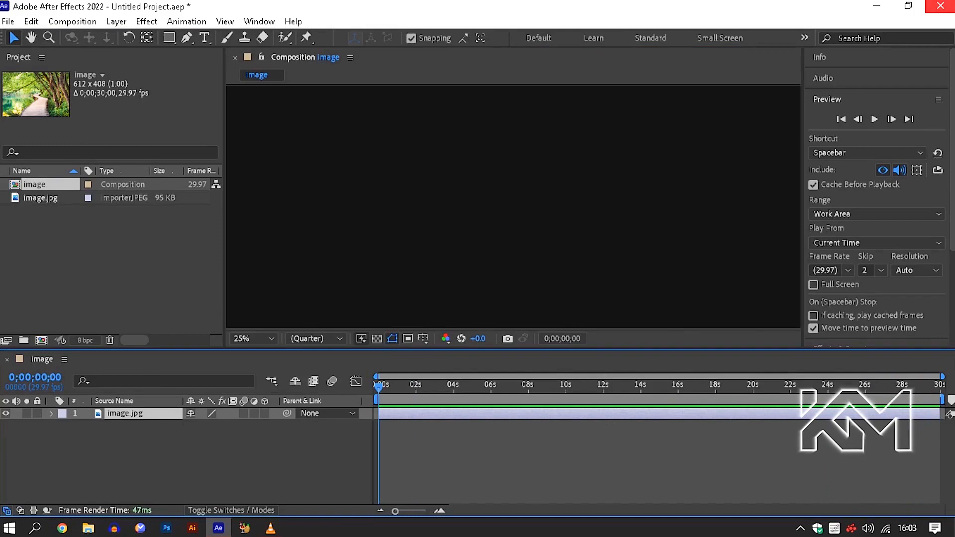
Step: Quit After Effects without saving and search Windows for regedit
click(939, 6)
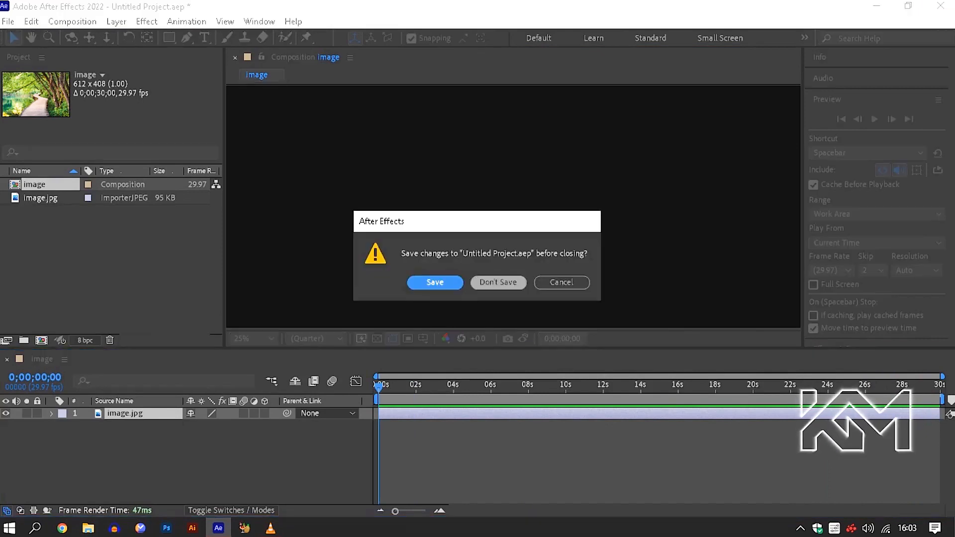
click(498, 282)
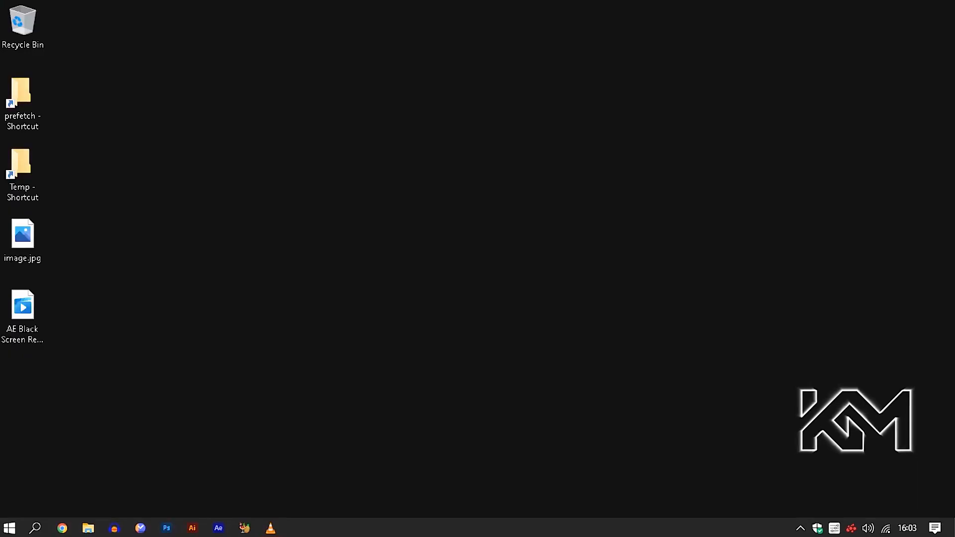
click(35, 527)
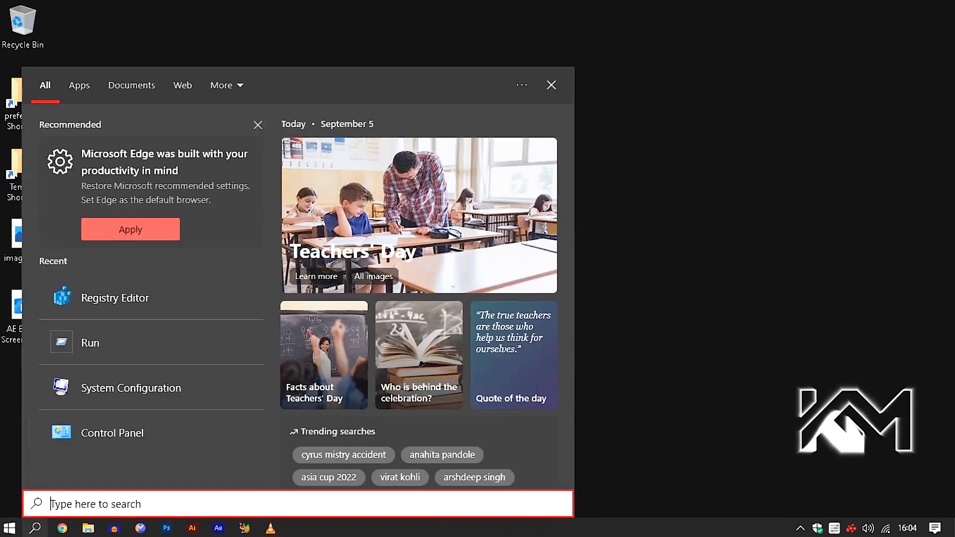
text(regedit)
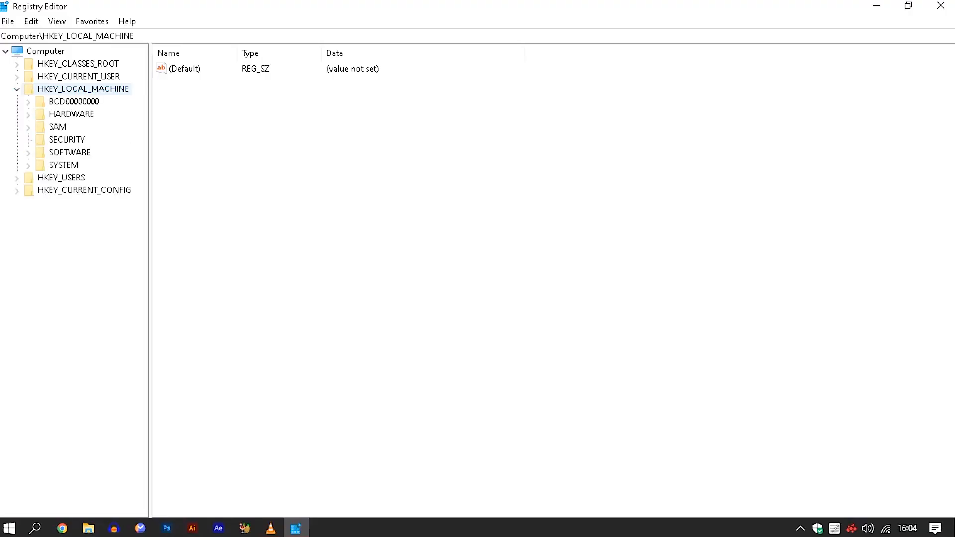
Step: Expand SOFTWARE > Khronos > OpenCL, select Vendors, and open its first DWORD value
click(68, 152)
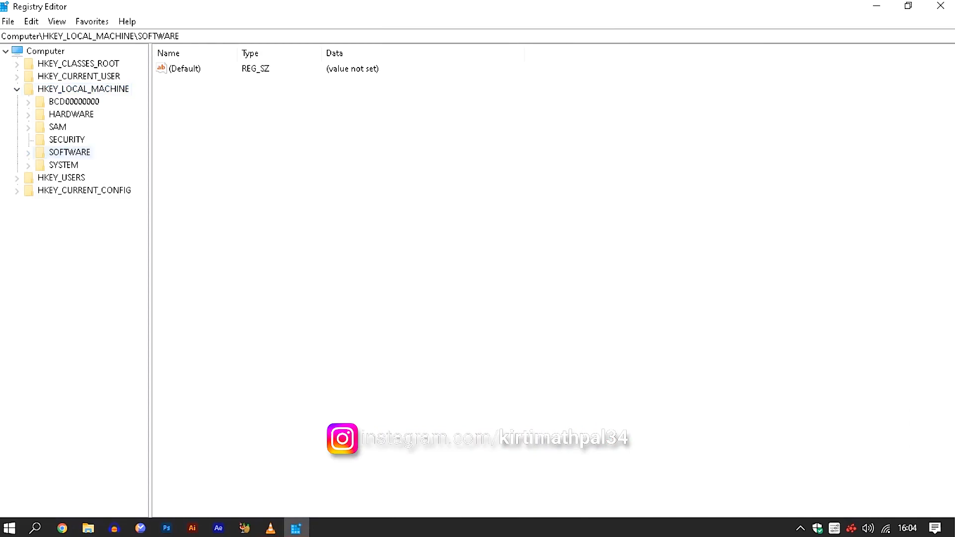
click(28, 152)
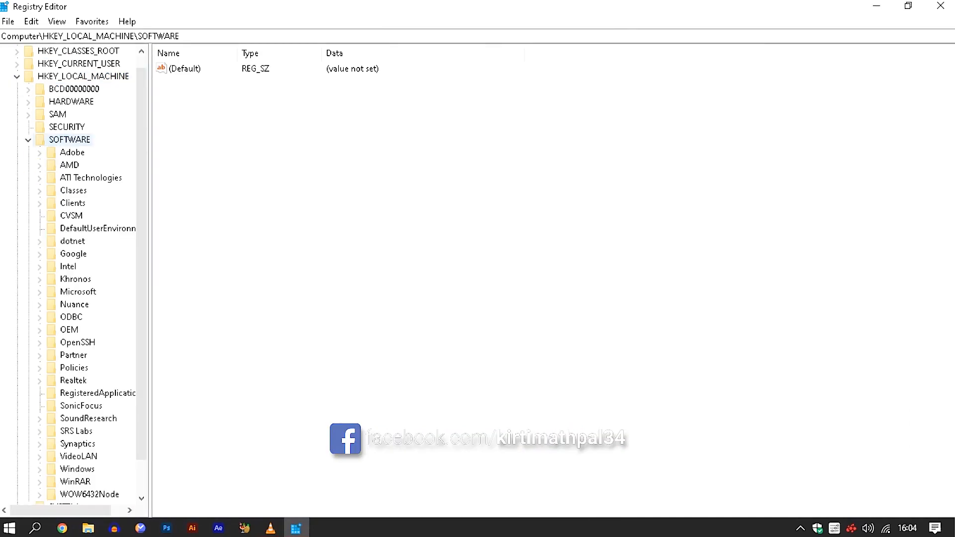
click(76, 278)
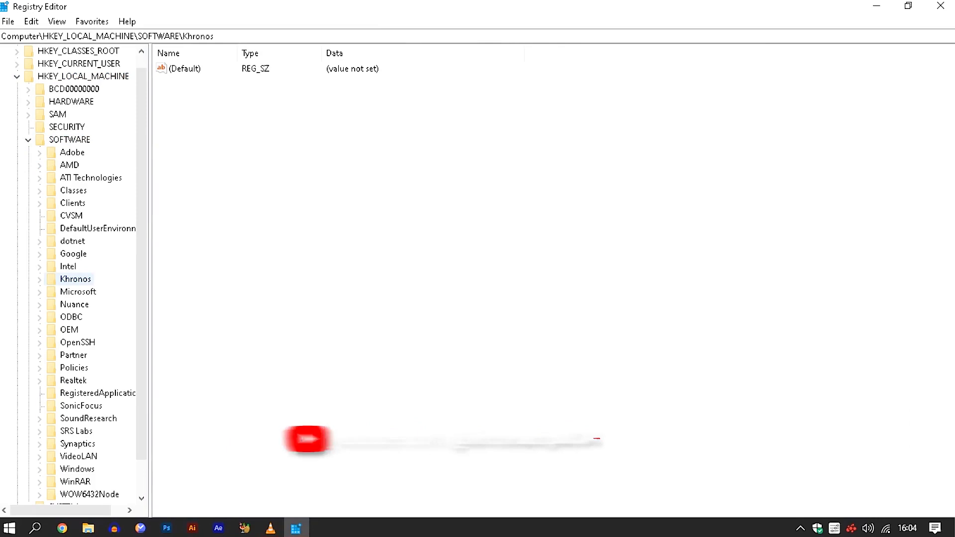
click(38, 279)
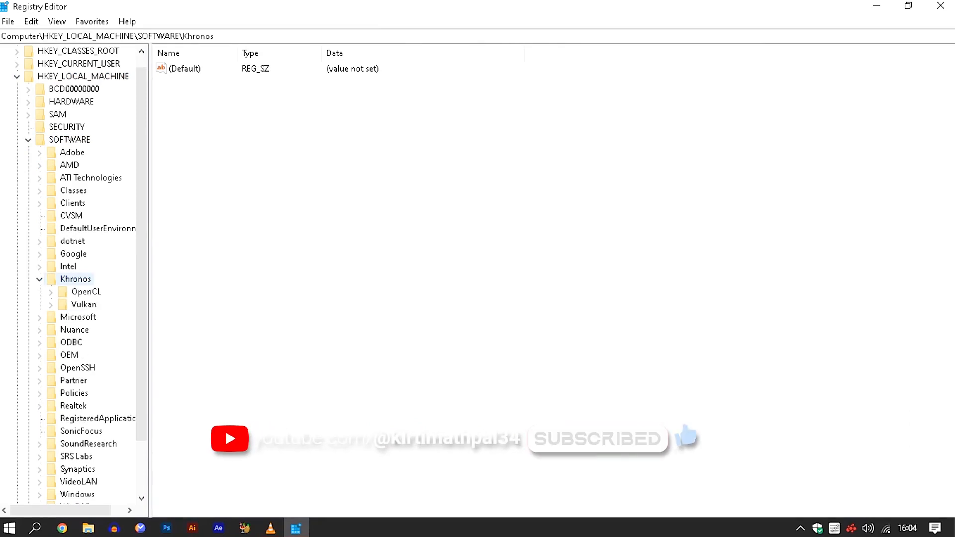
click(86, 292)
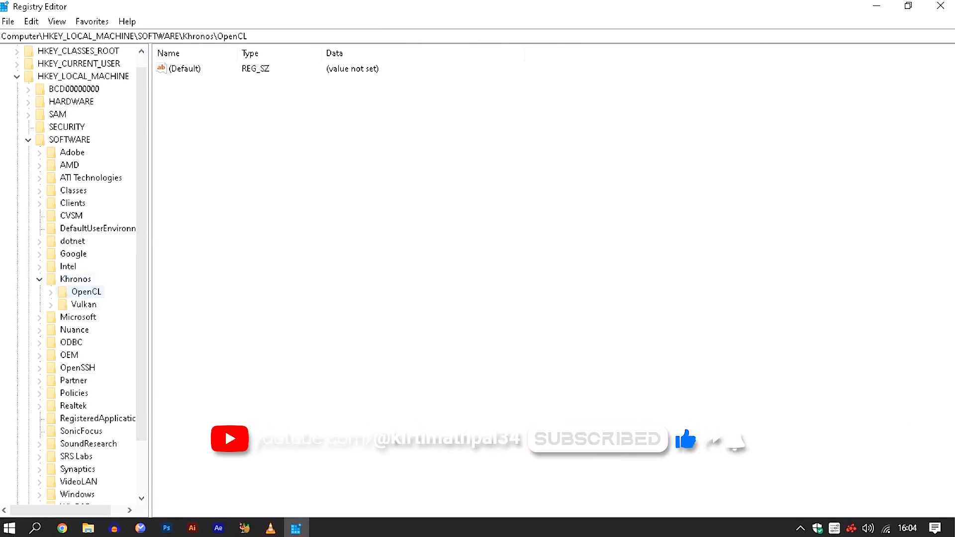
click(52, 291)
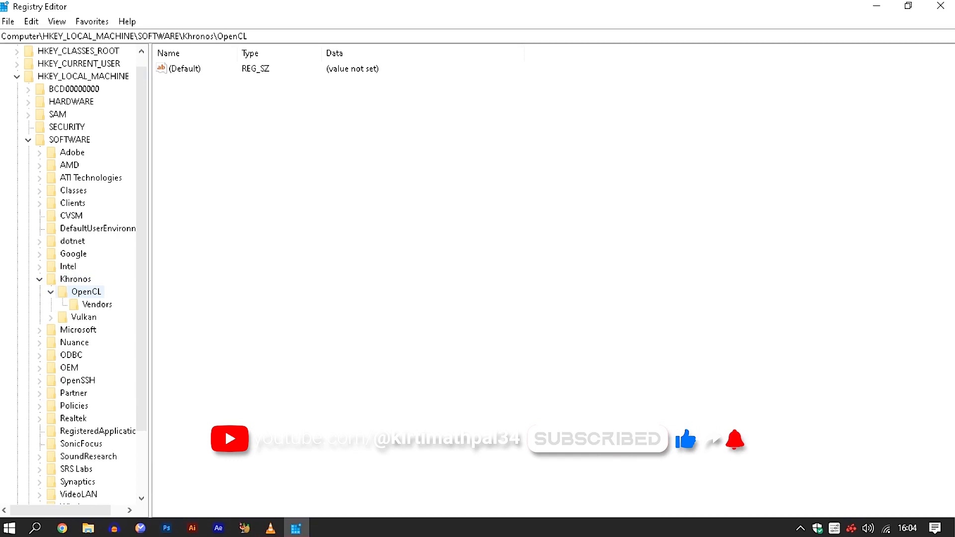
click(96, 304)
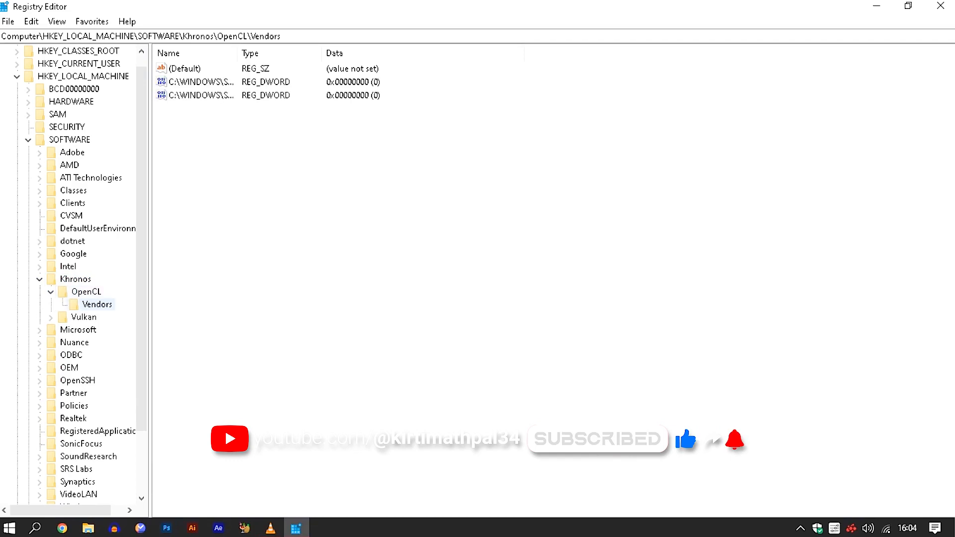
click(195, 82)
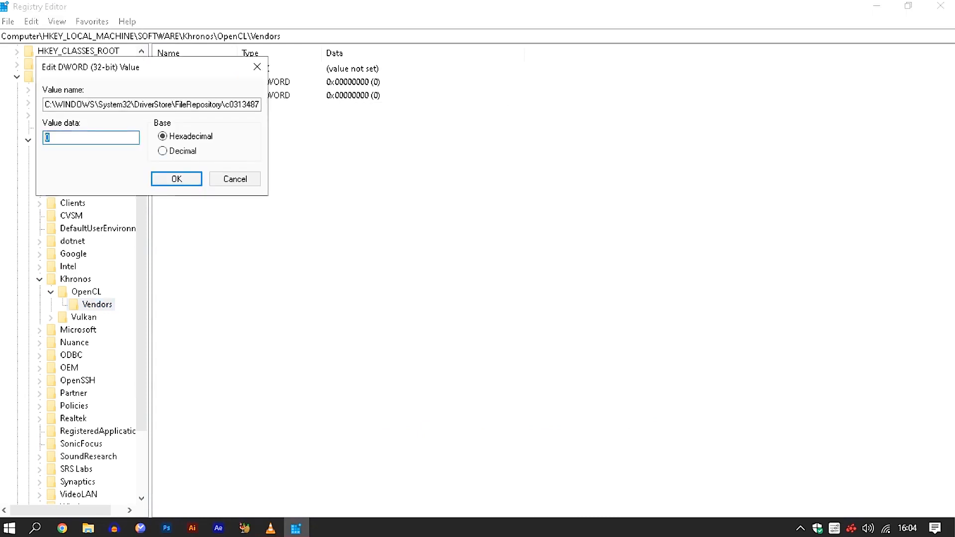
Step: Enter 1 as the first Vendors DWORD value's data and confirm
text(1)
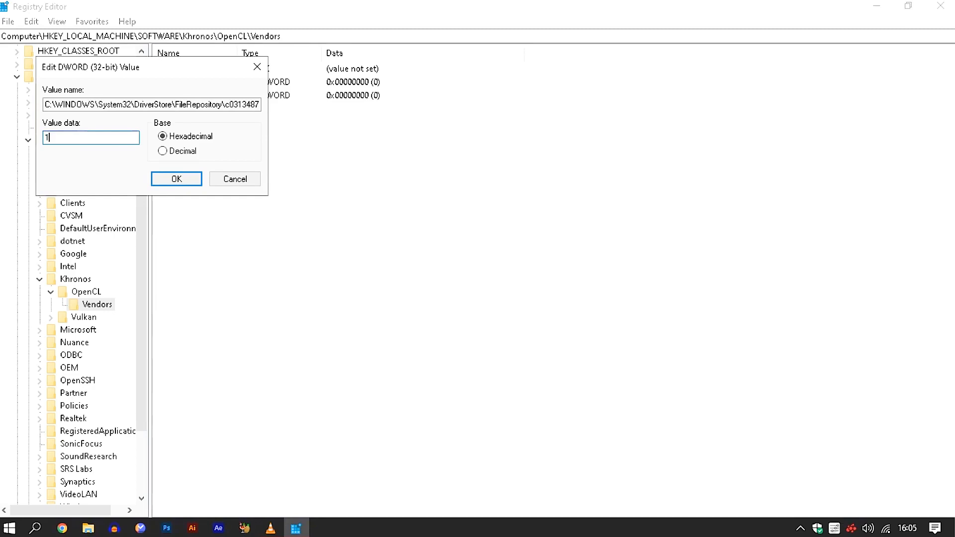
click(176, 179)
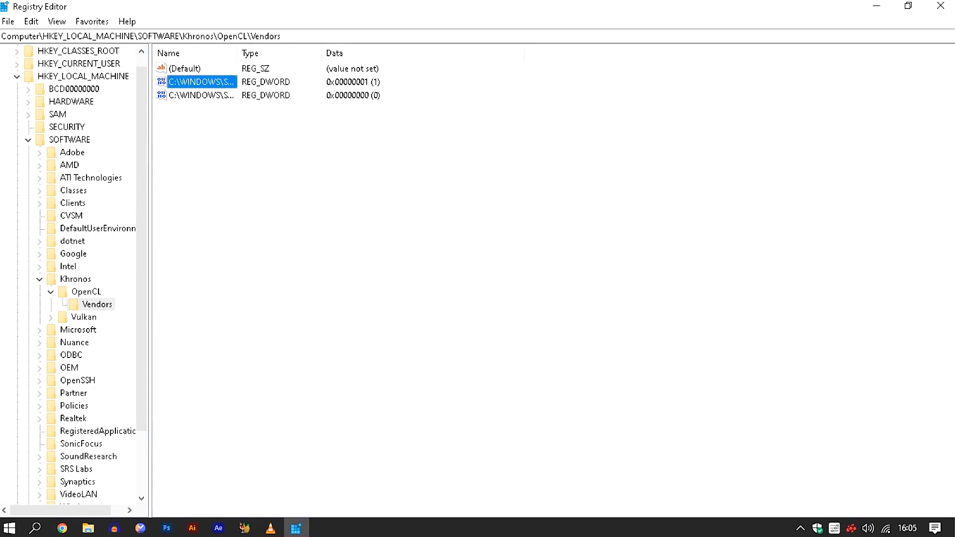
mouse_move(940, 6)
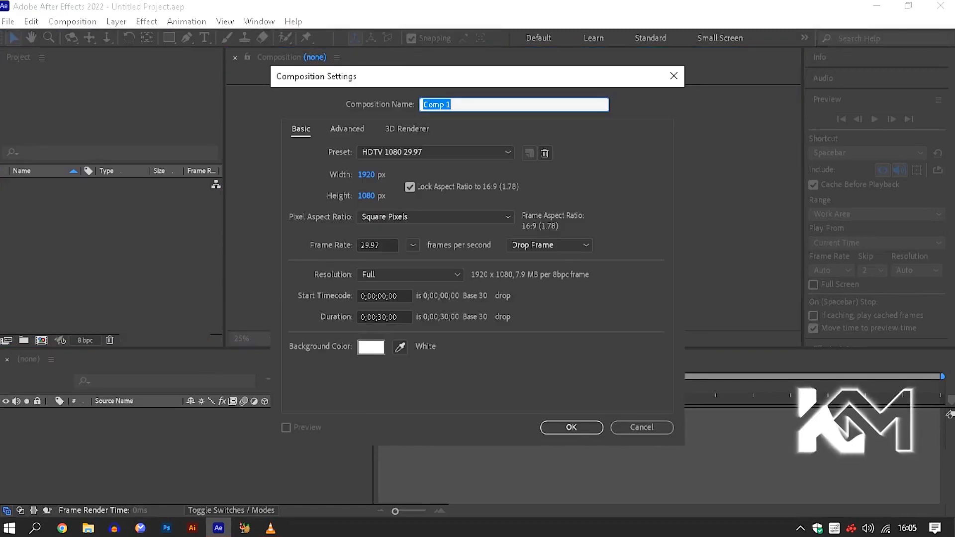
Step: Create white-background Comp 1, then begin a new solid and pick its colour
click(370, 347)
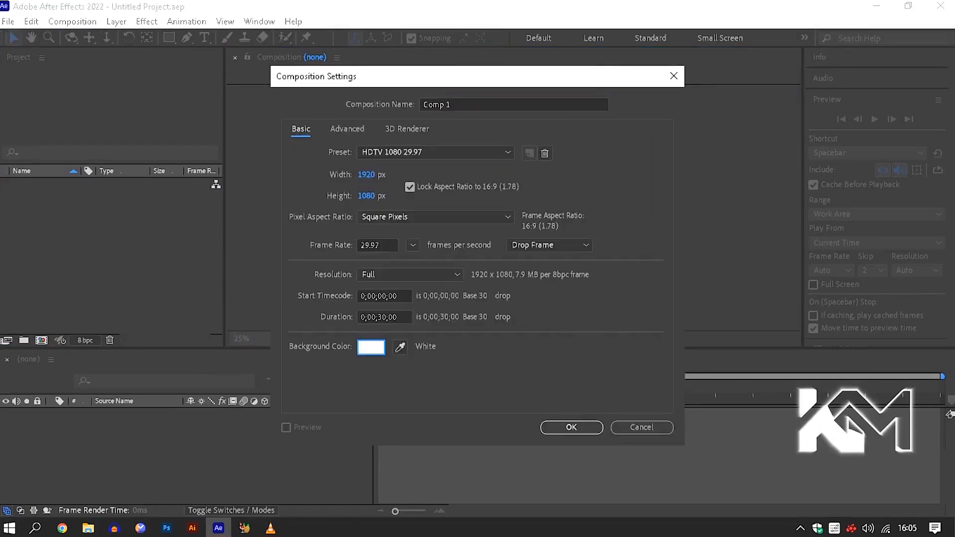
click(570, 426)
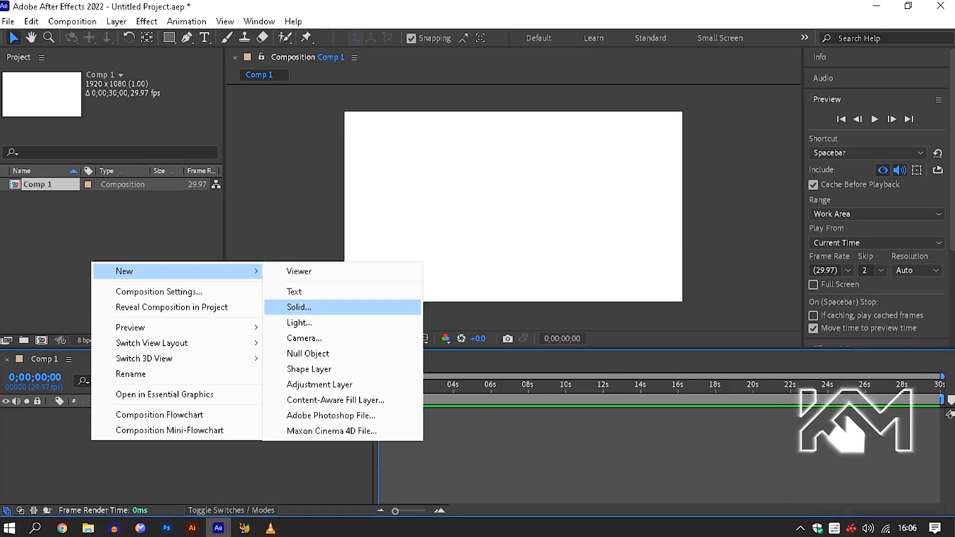
click(299, 307)
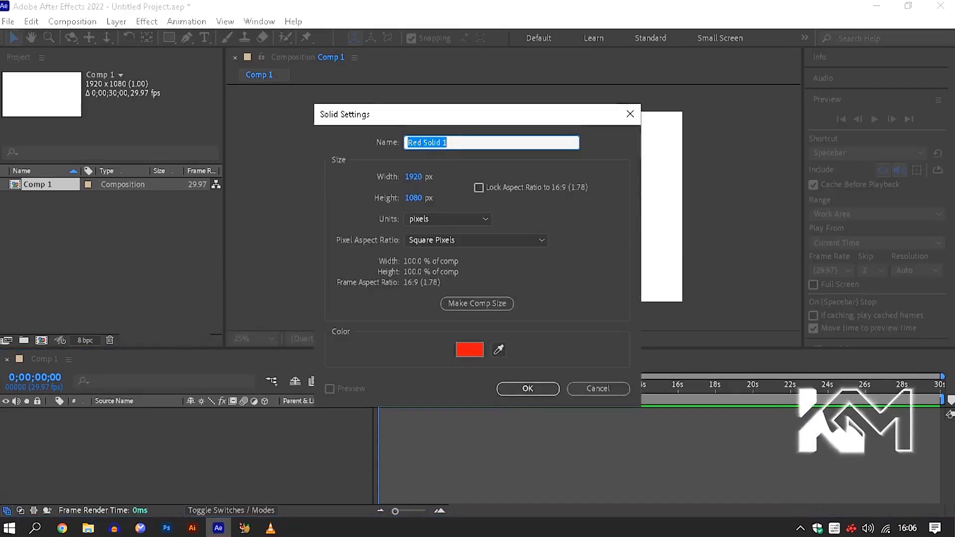
click(469, 349)
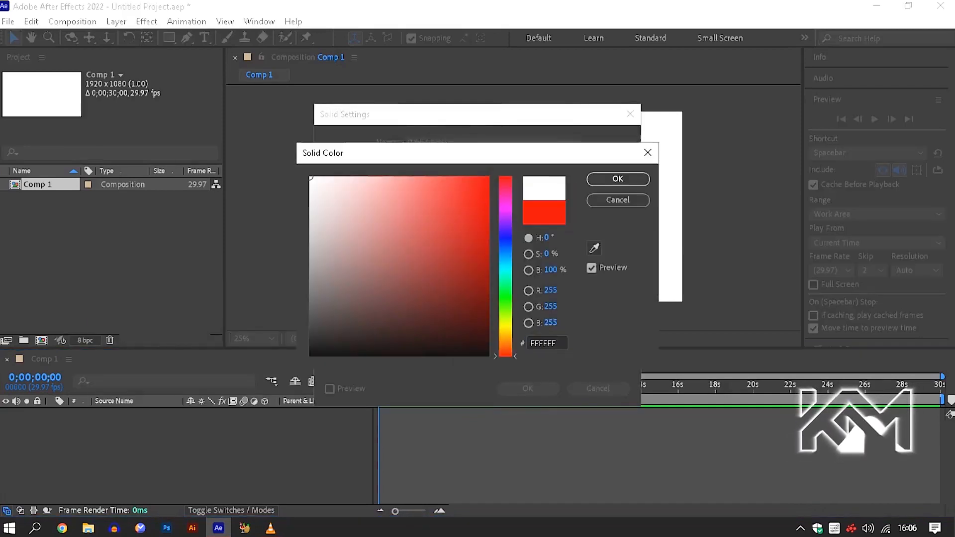